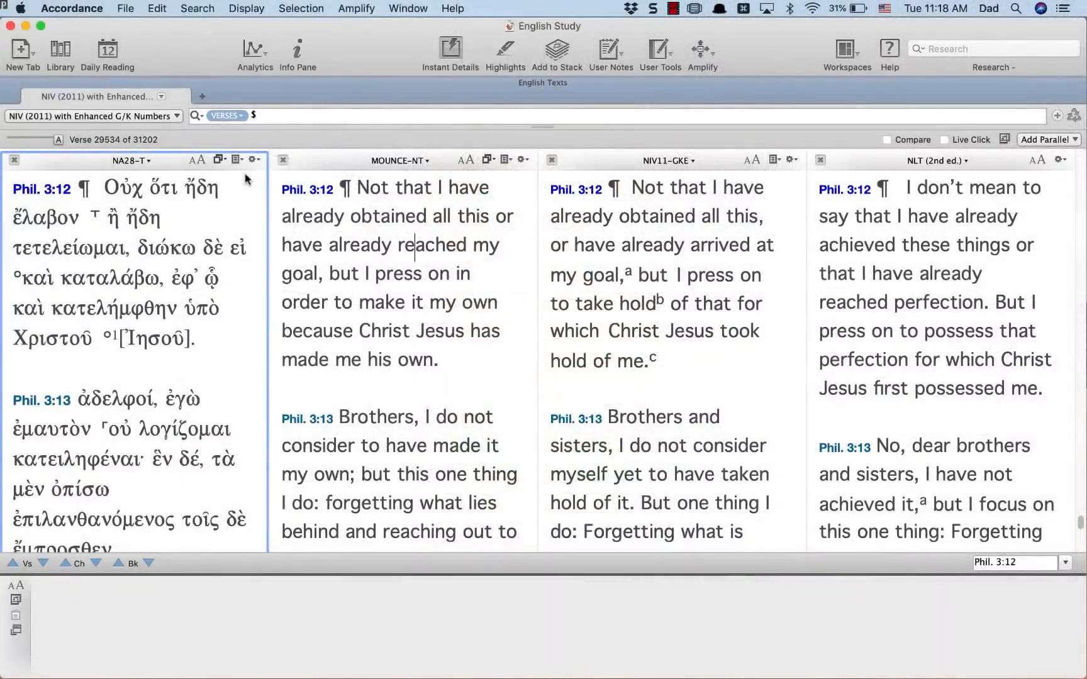
Step: View Instant Details for Οὐχ, ὅτι and ἤδη, then the variant note after ἔλαβον
click(121, 189)
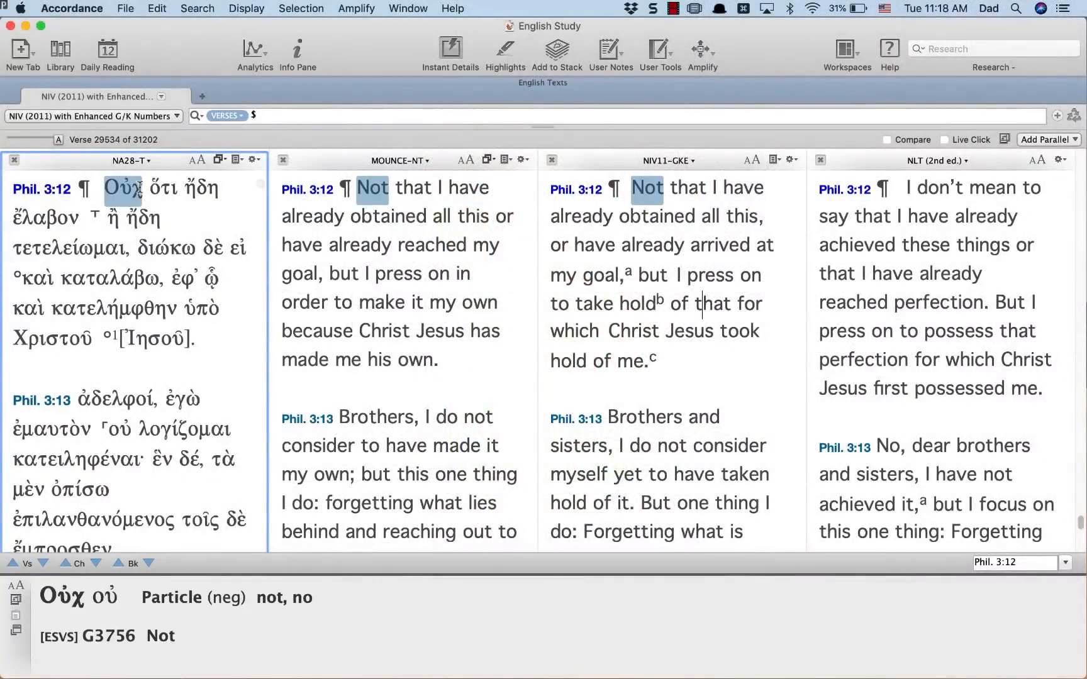
click(162, 189)
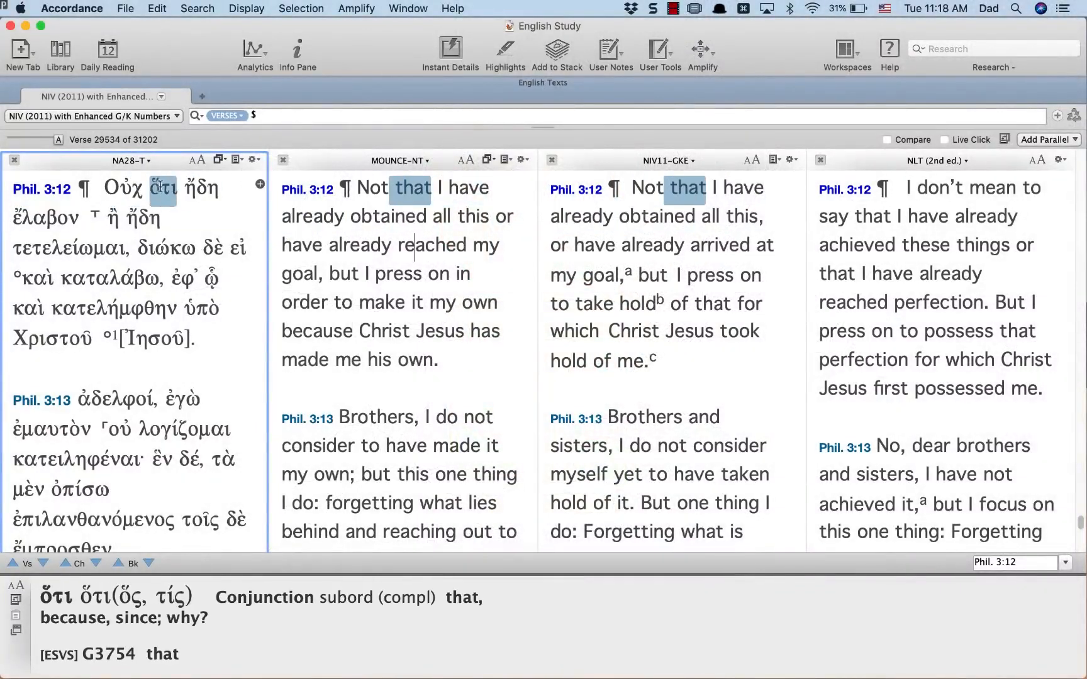
click(200, 189)
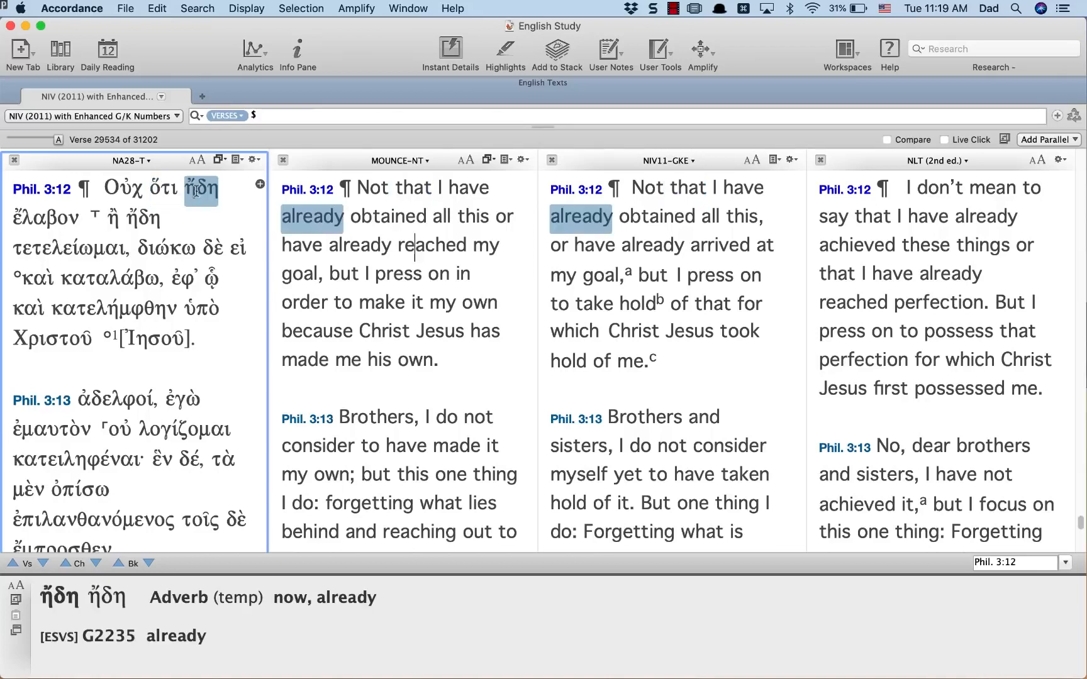
click(46, 218)
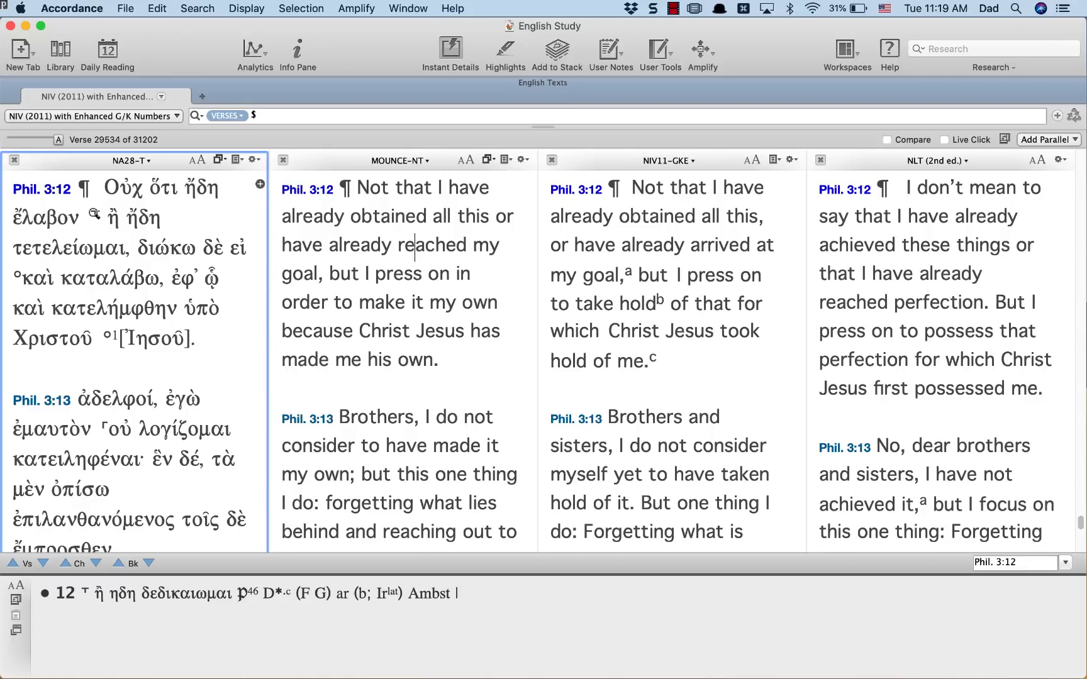
Step: Check ἤ and the variant note, then show ἔλαβον parsed from λαμβάνω as 'obtained'
click(110, 218)
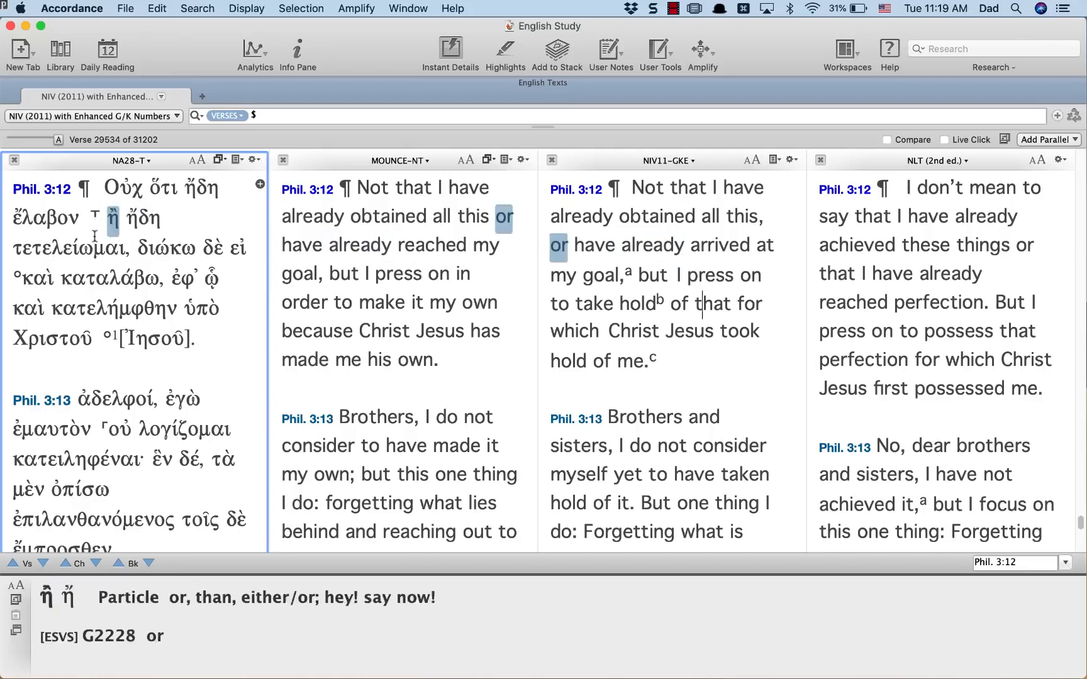
click(67, 247)
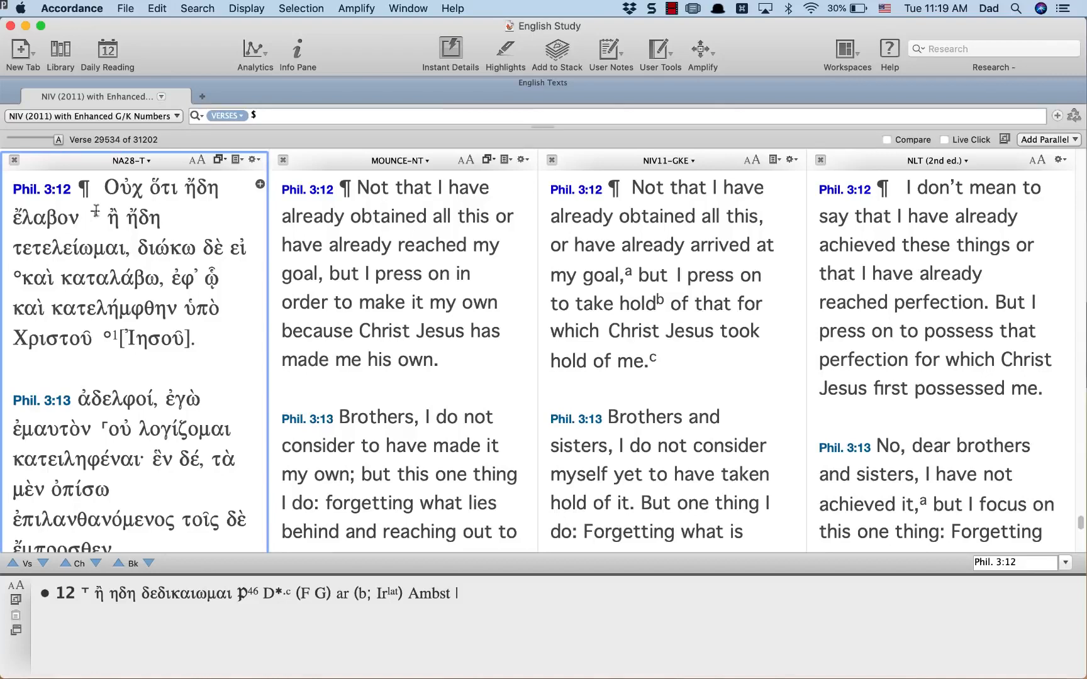
click(43, 219)
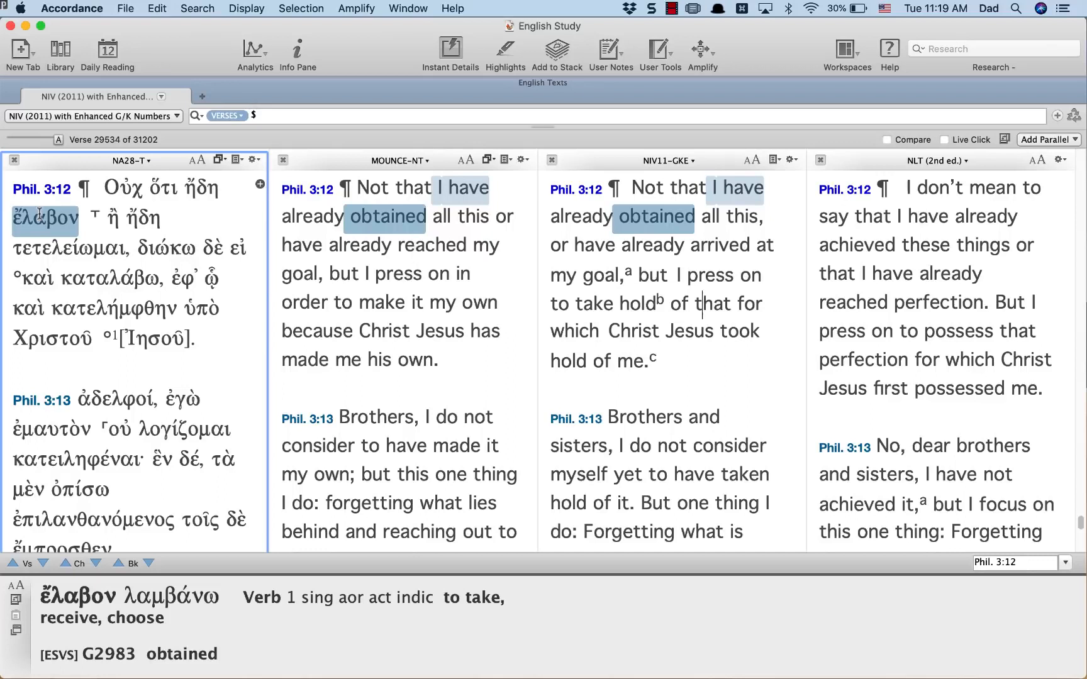
Step: Dismiss the word details and swap the NLT column for NASB (1995) with Strong's
click(142, 219)
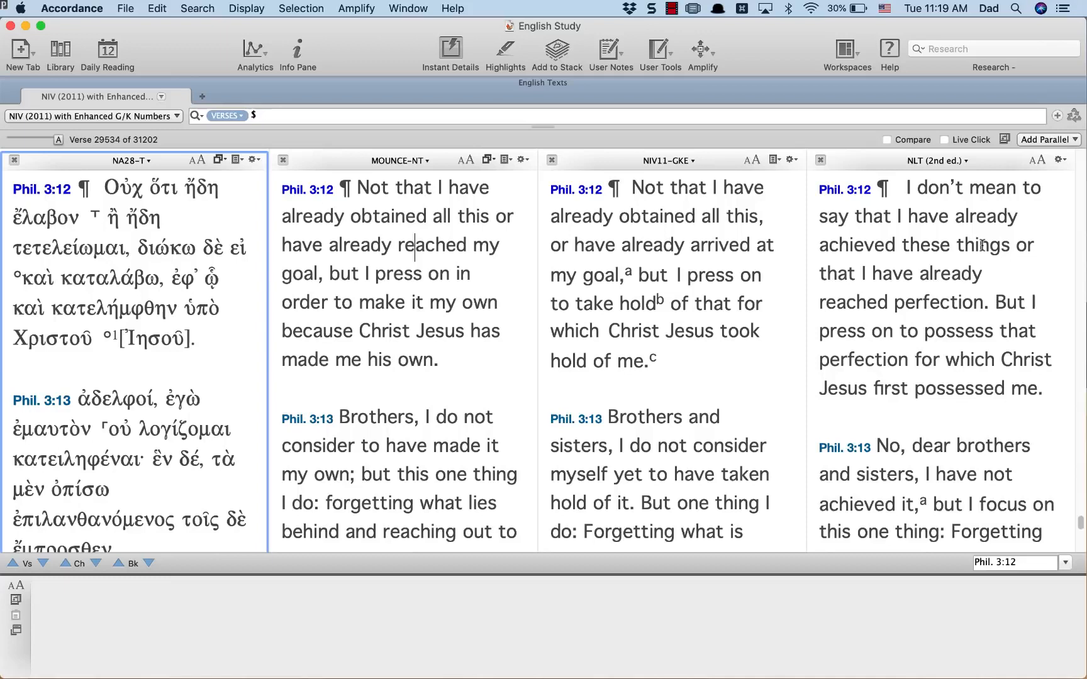
click(936, 161)
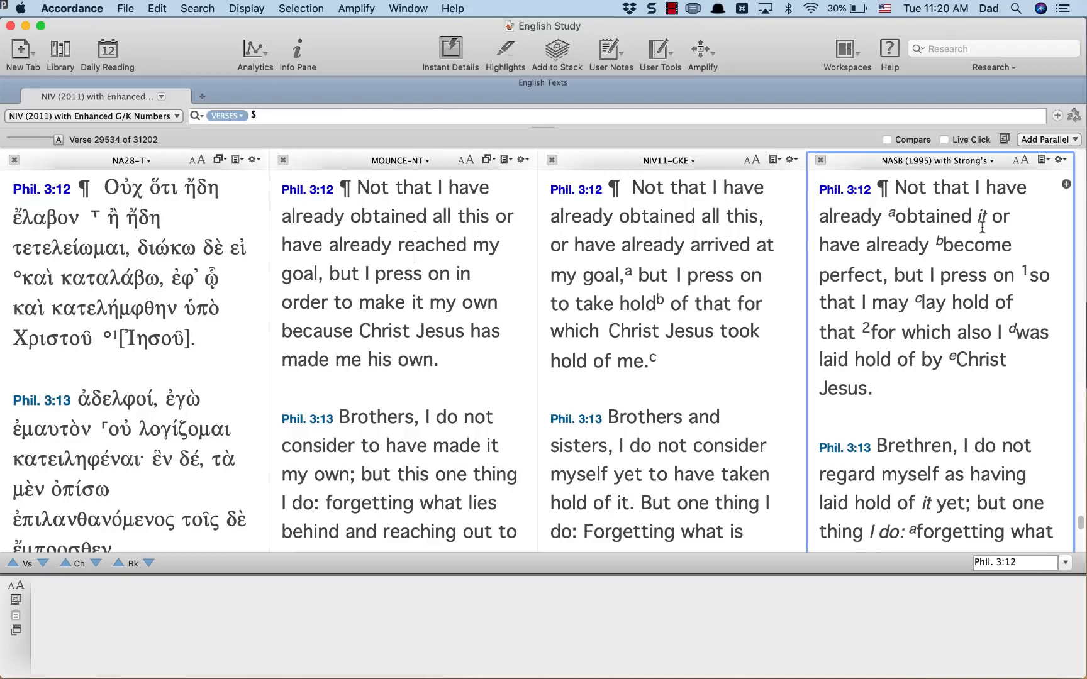
Step: Switch the fourth column to CSB (2017) and compare its 'reached' for ἔλαβον
click(937, 160)
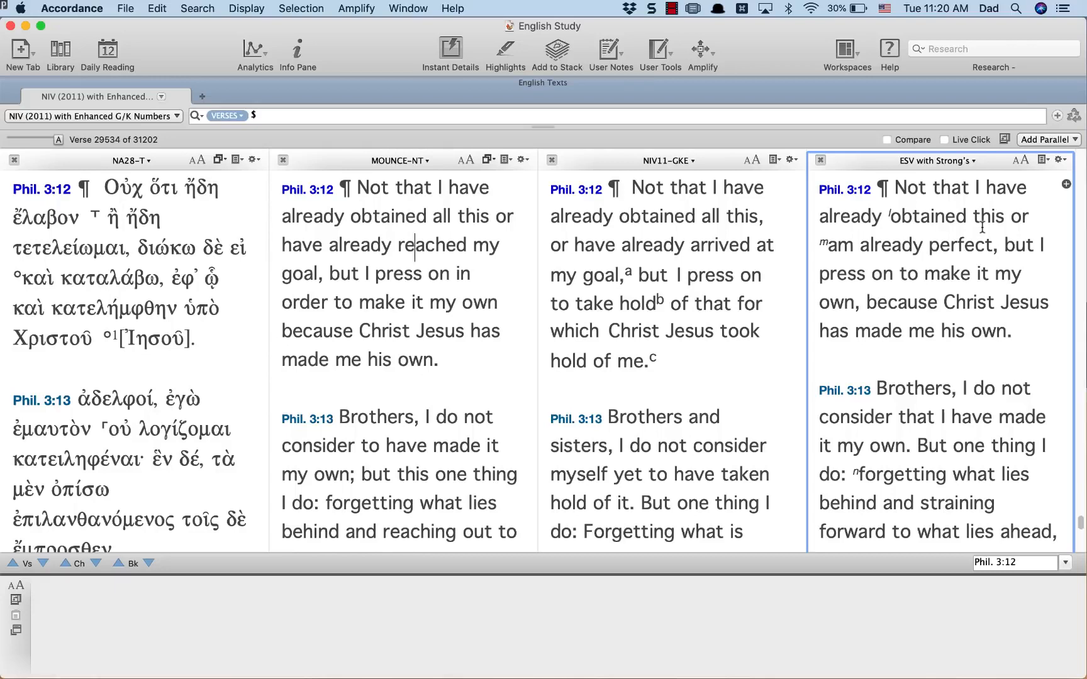
click(936, 161)
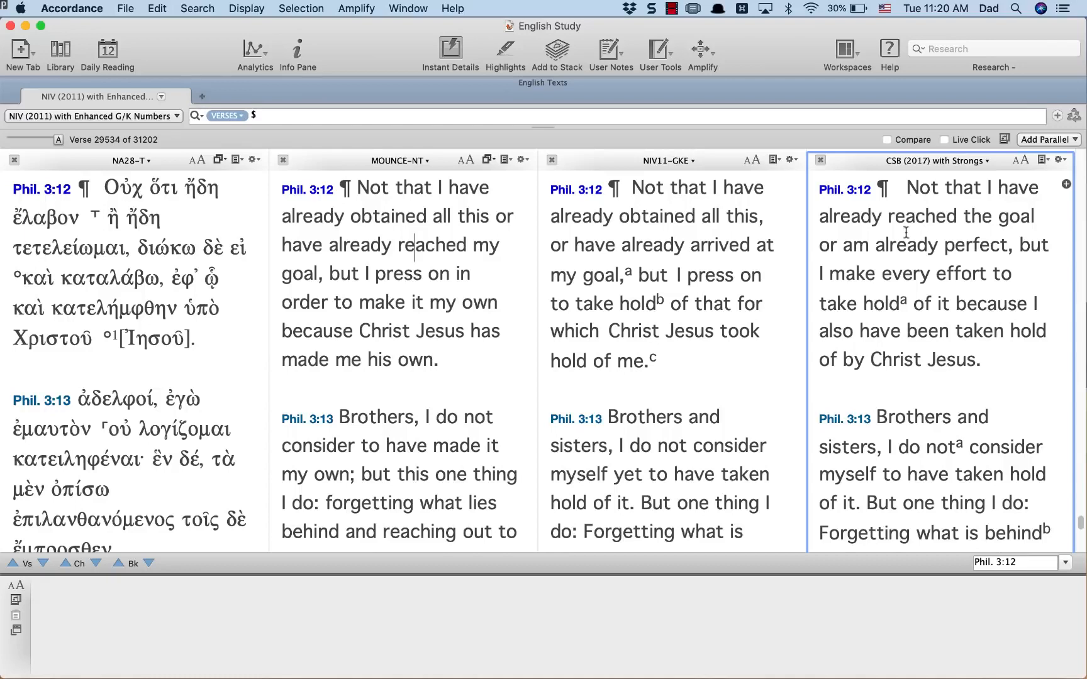
click(118, 188)
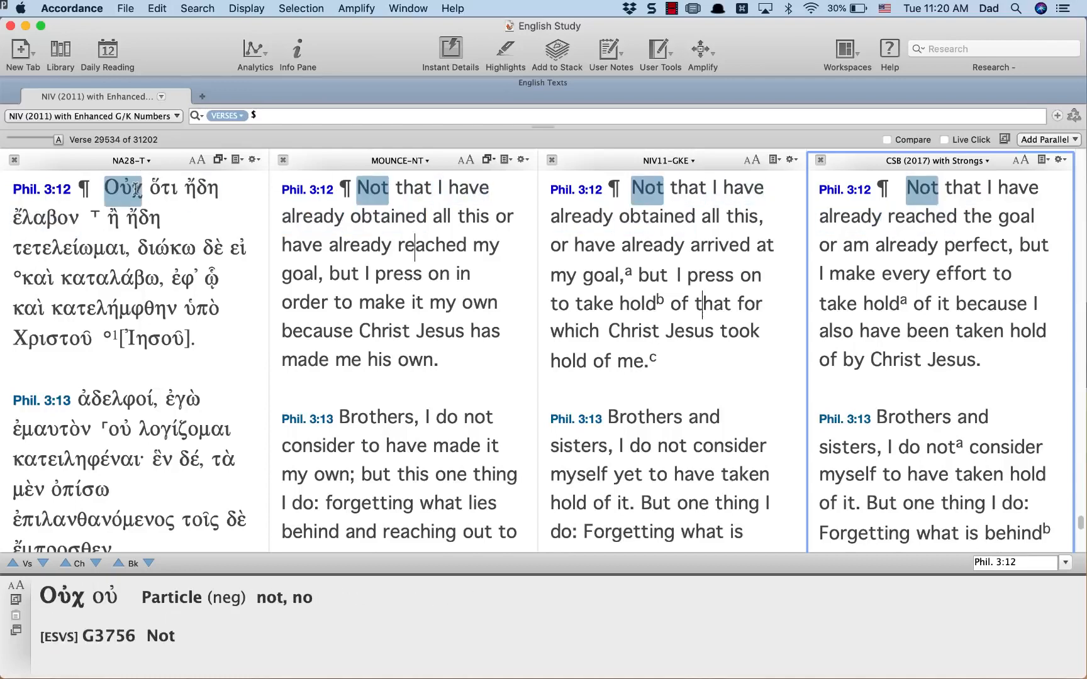
click(44, 218)
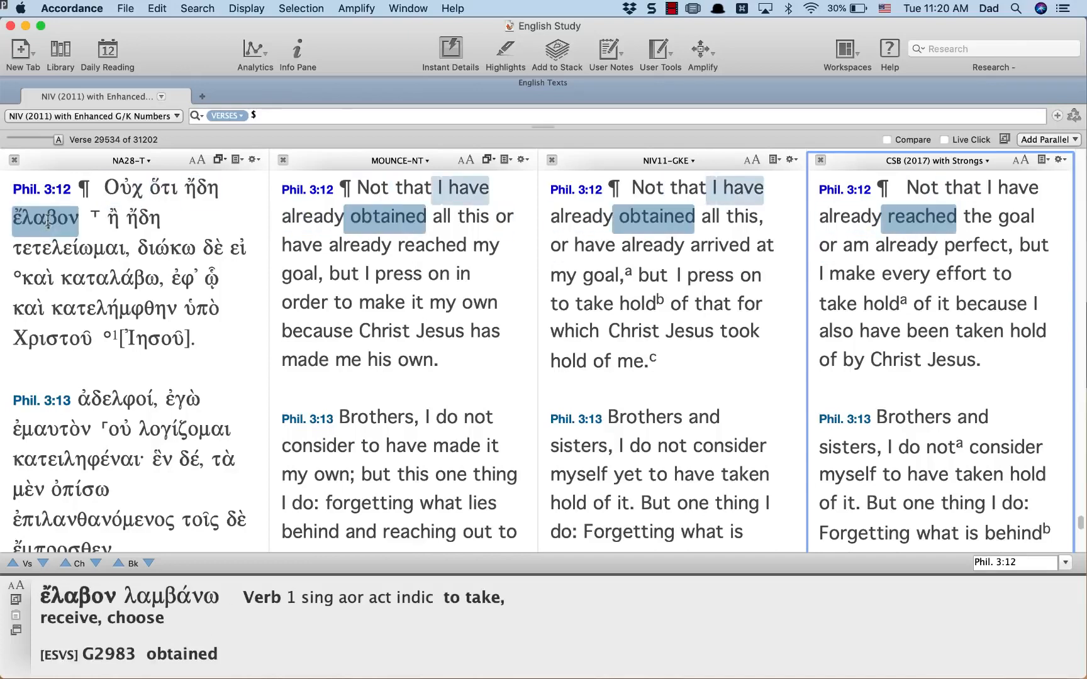